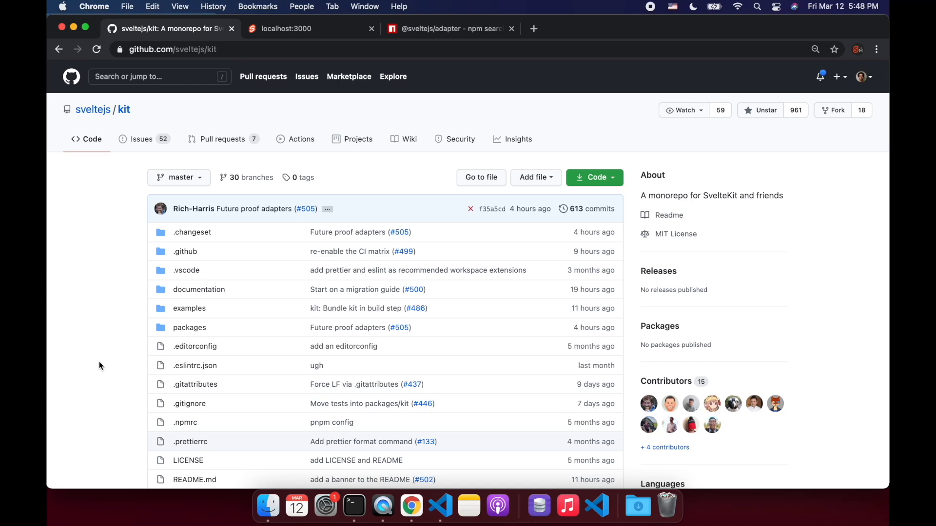
Navigate into the documentation folder and then its docs subfolder listing the numbered guide files
scroll(down, 3)
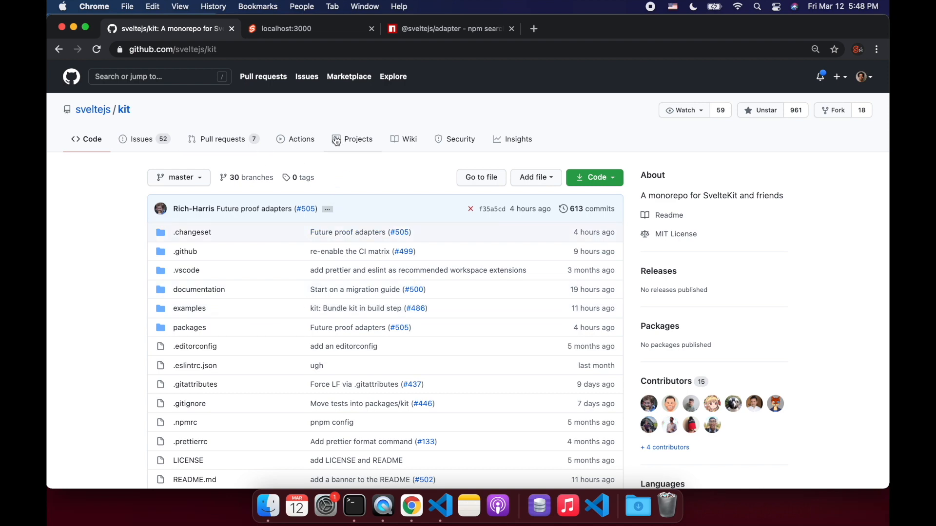
scroll(down, 3)
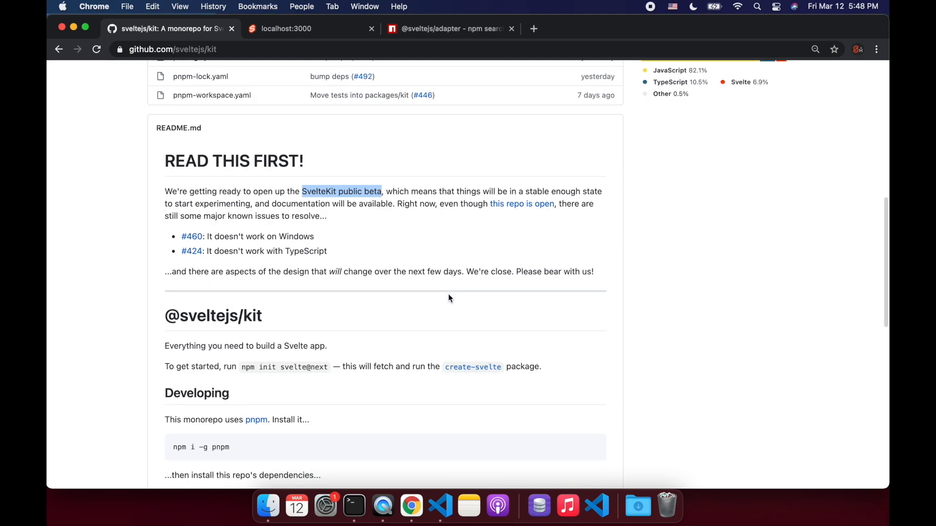
mouse_move(207, 281)
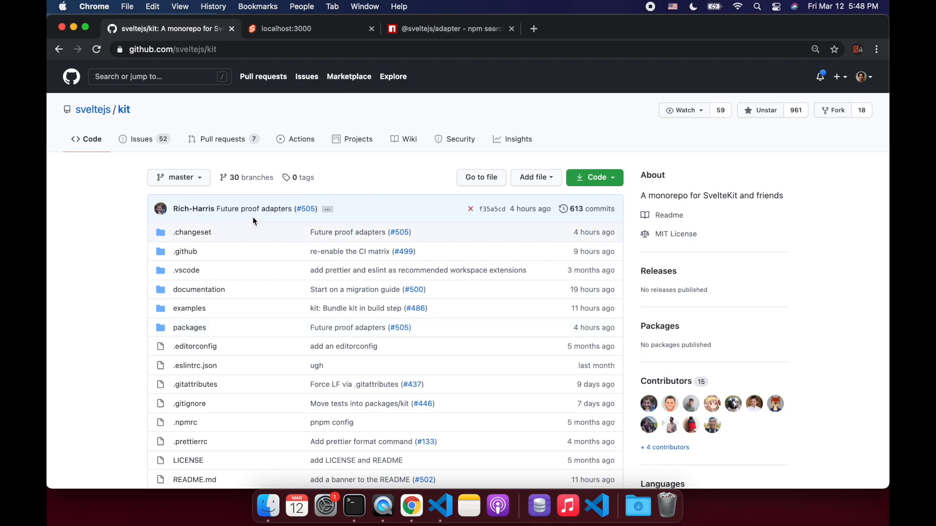
mouse_move(199, 290)
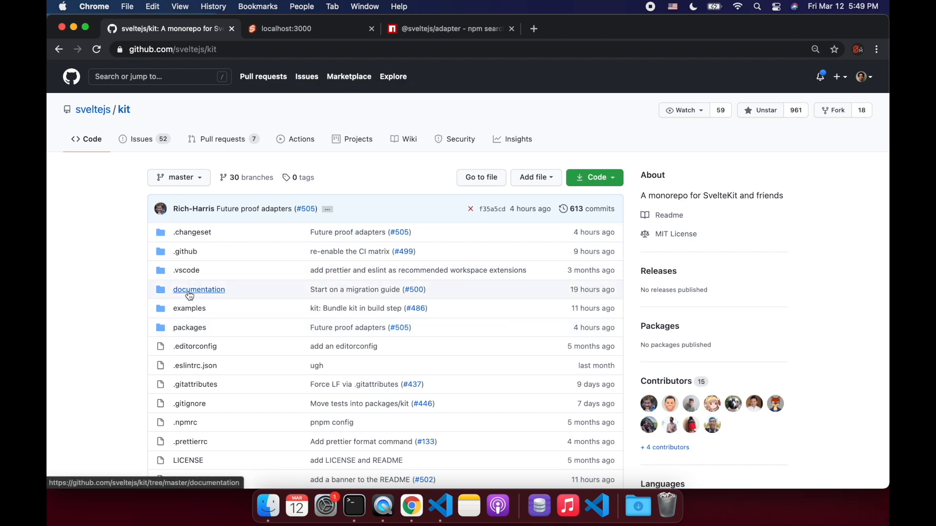
mouse_move(199, 322)
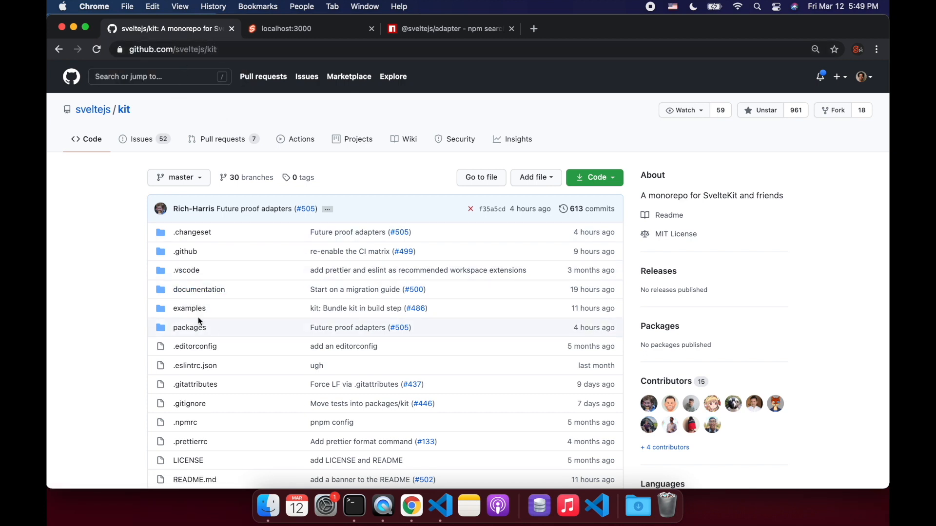
click(198, 289)
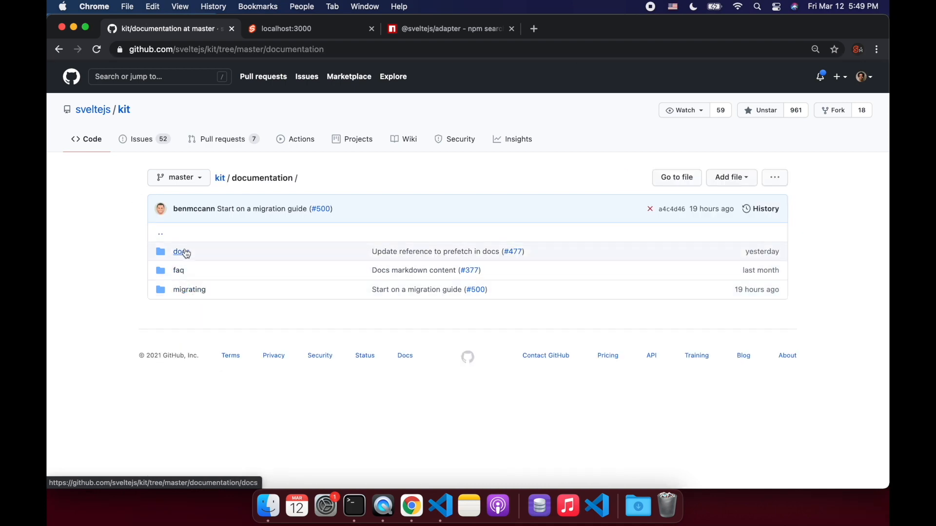
click(177, 251)
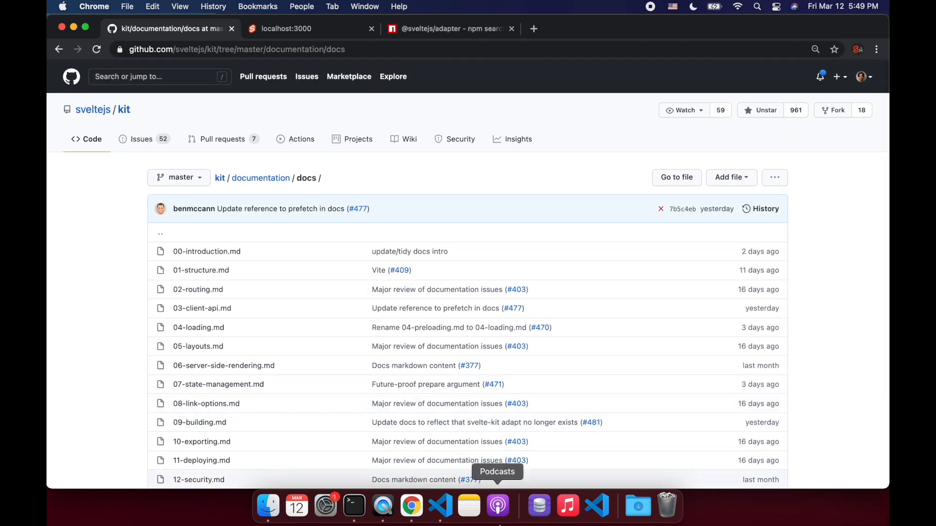
In the shell, go to Documents/practice/sveltekit-practice, make a yt folder and enter it
click(353, 507)
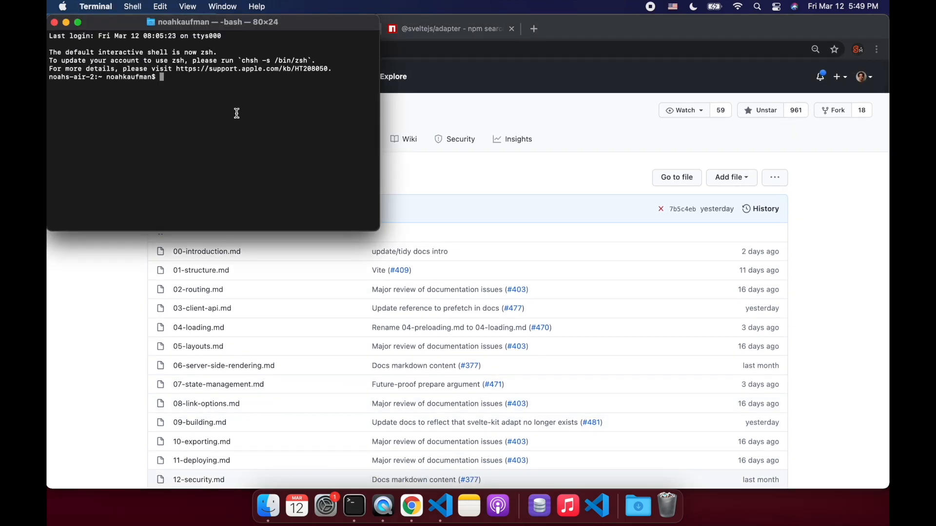
text(cd Documents/)
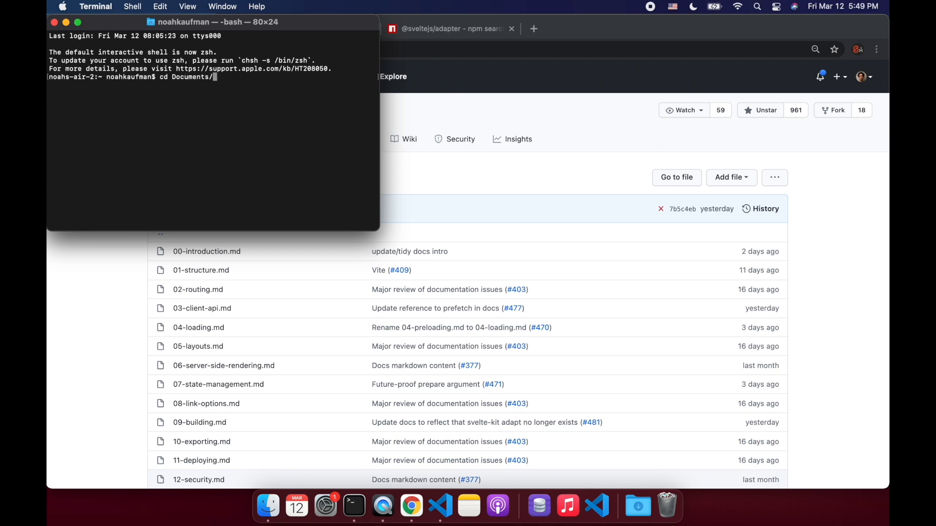
text(practice/)
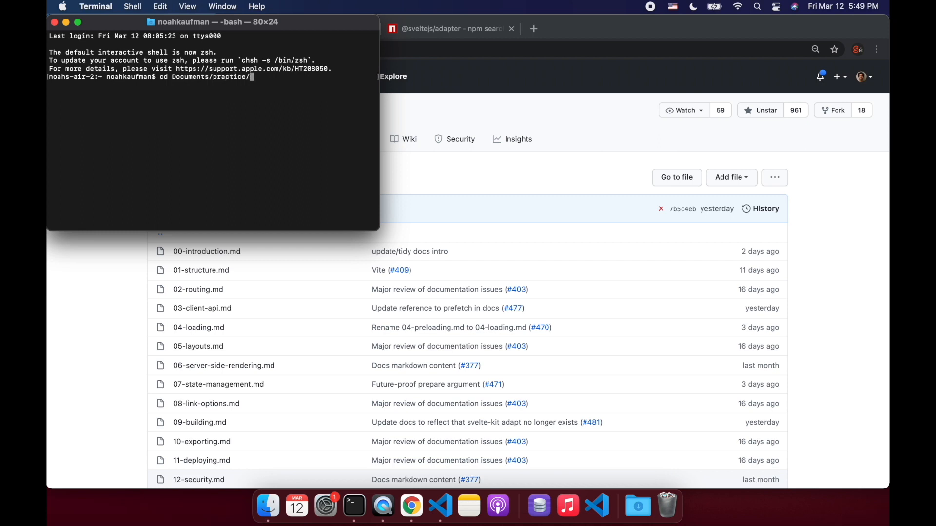
text(svelte)
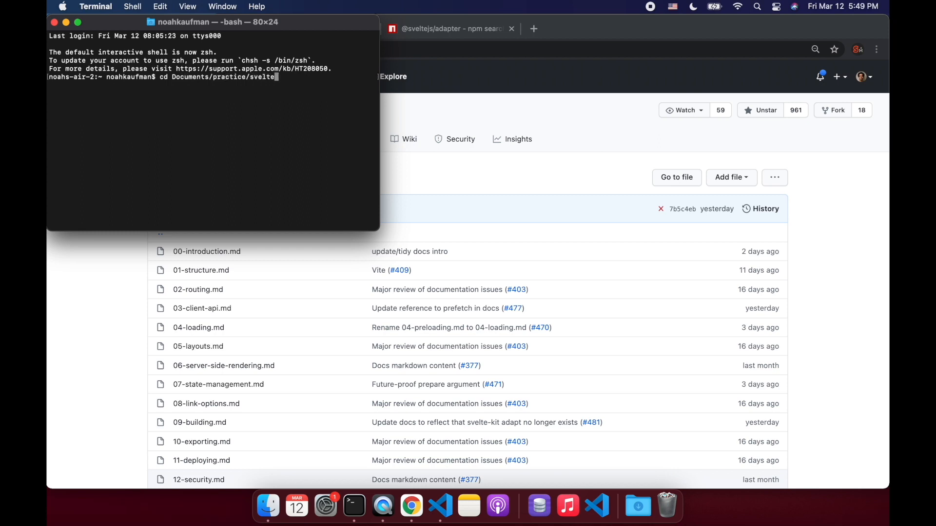
text(mkdir)
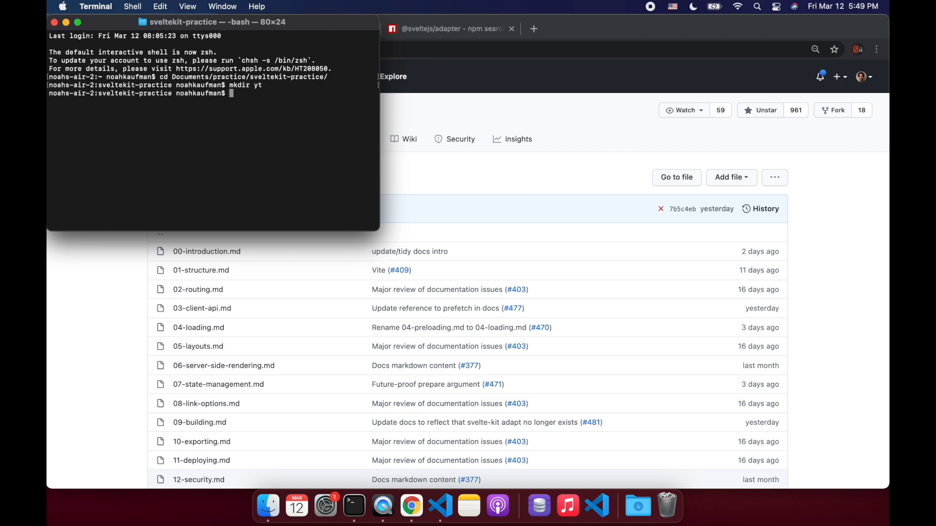
text(cd yt)
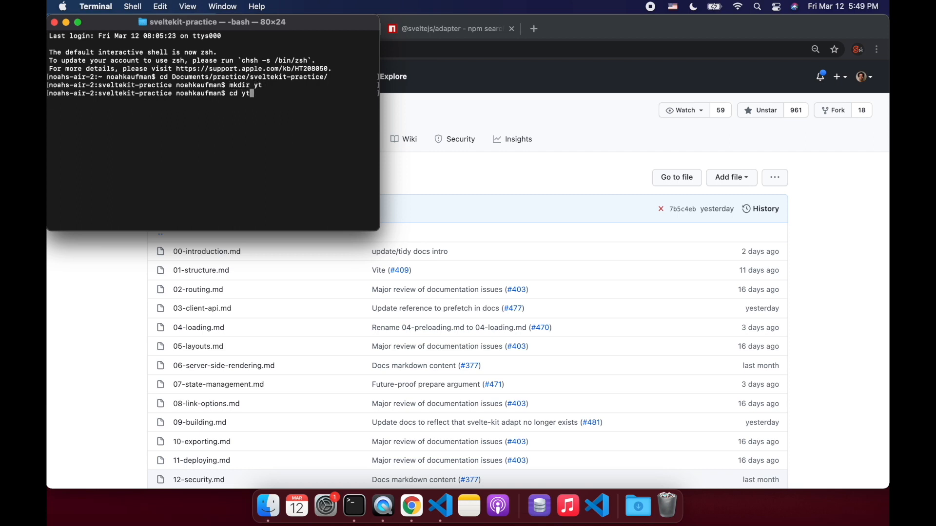
Scaffold a SvelteKit project there with npm init svelte@next
text(npm in)
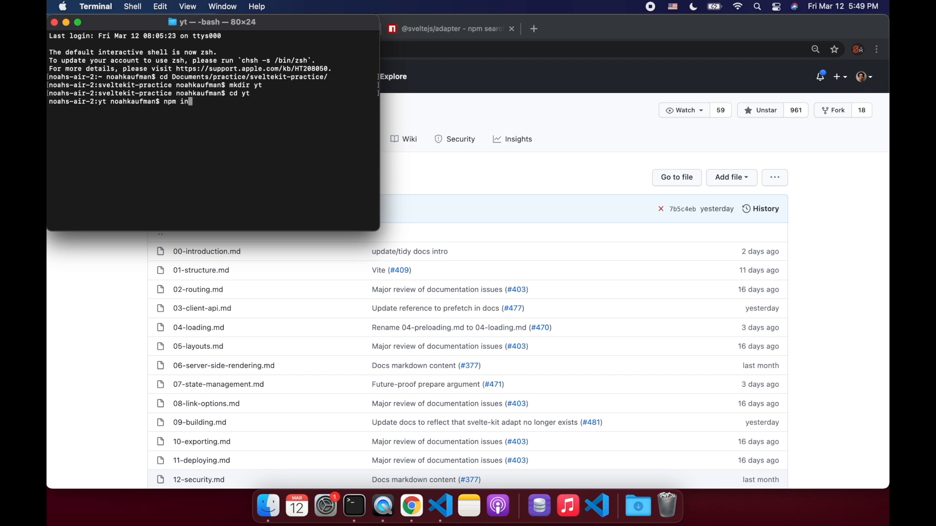
text(it svelte)
text(code .)
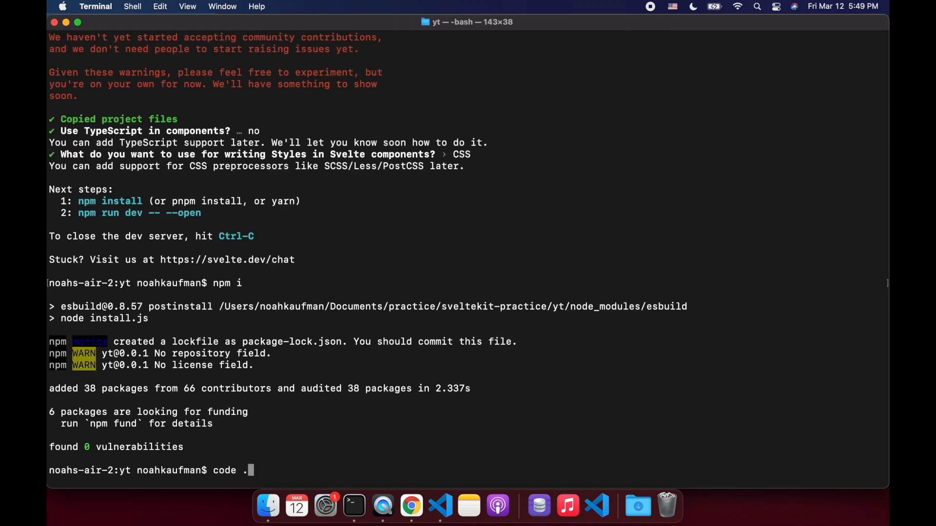
With the yt project in the editor, run npm run dev to start the dev server on localhost:3000
key(Return)
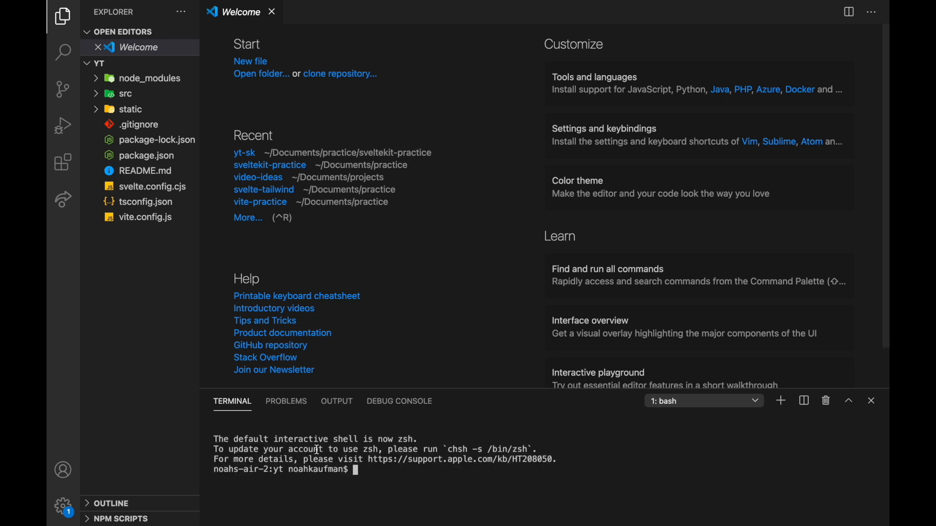
mouse_move(369, 481)
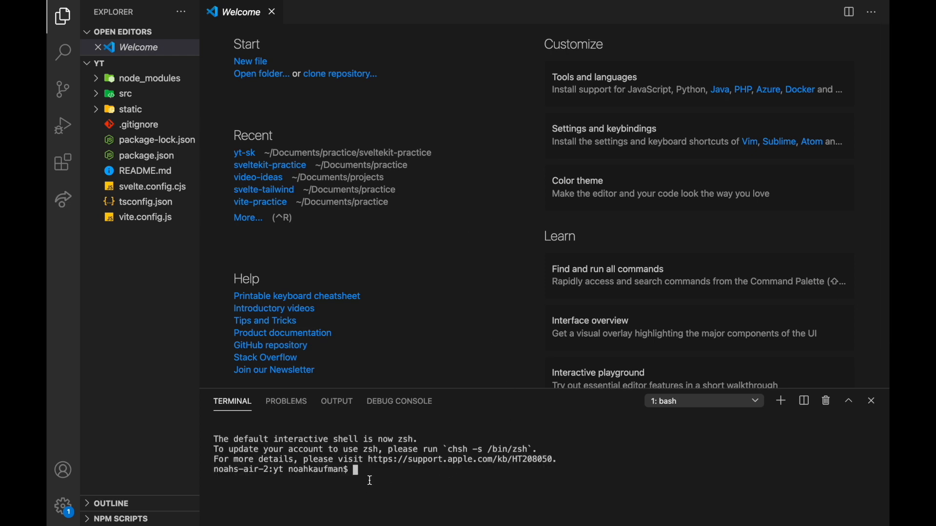
text(npm run dev)
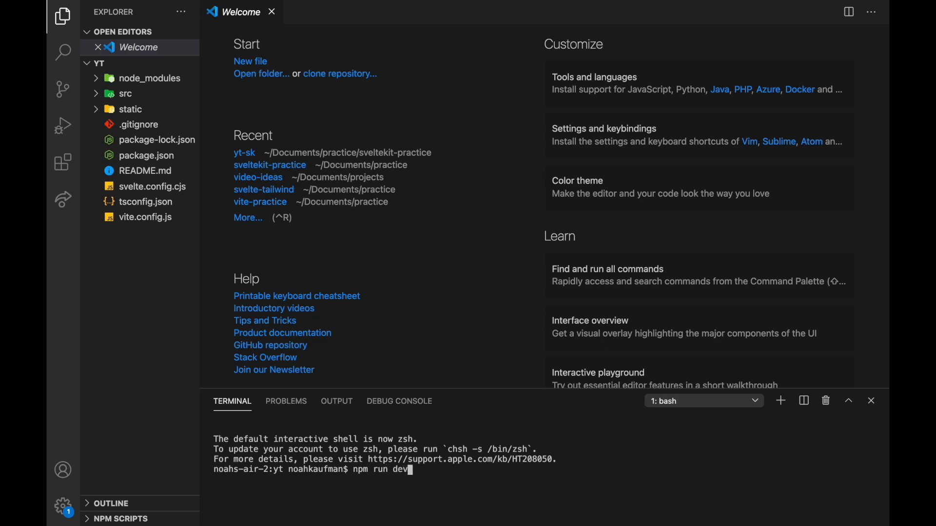
key(enter)
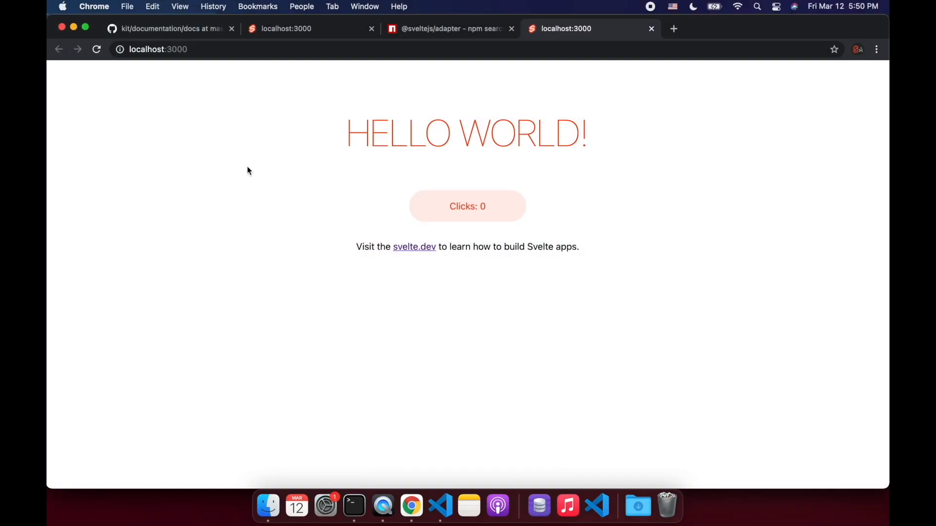
mouse_move(490, 243)
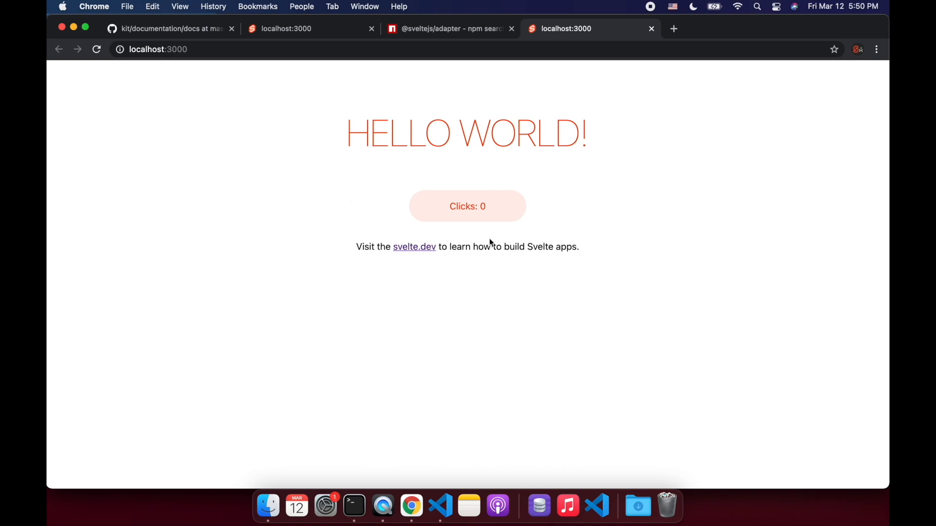
View the HTML source of the Hello World app at localhost:3000, then return to the other tab
click(372, 29)
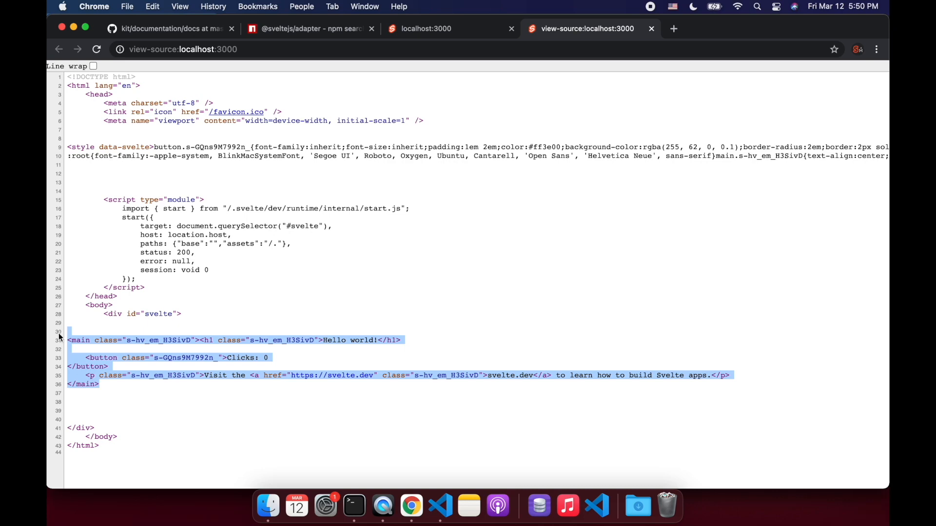
click(426, 29)
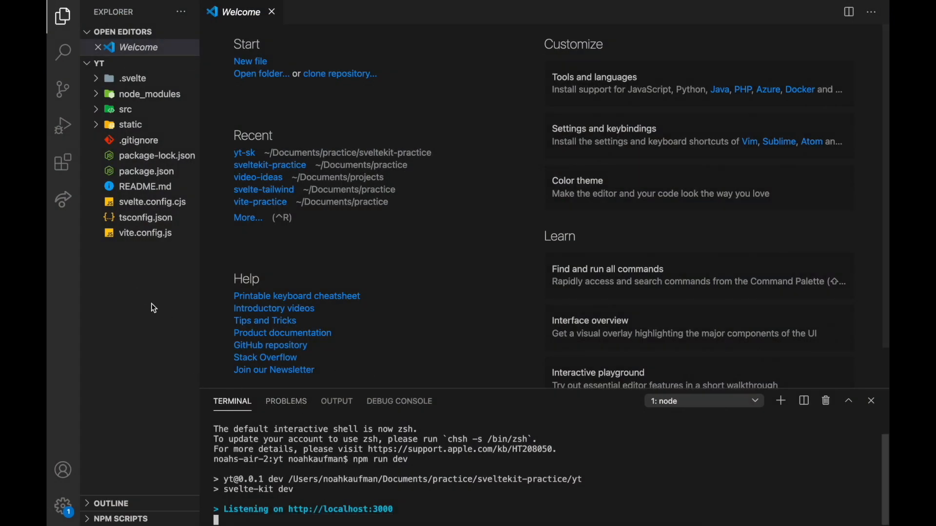
Look at vite.config.js and expand the src, routes and components folders in the Explorer
click(145, 233)
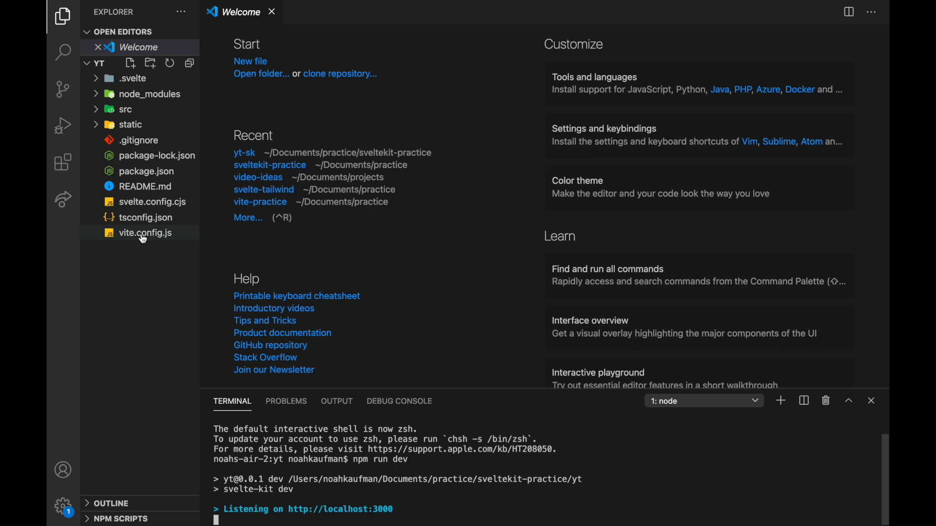
double_click(144, 233)
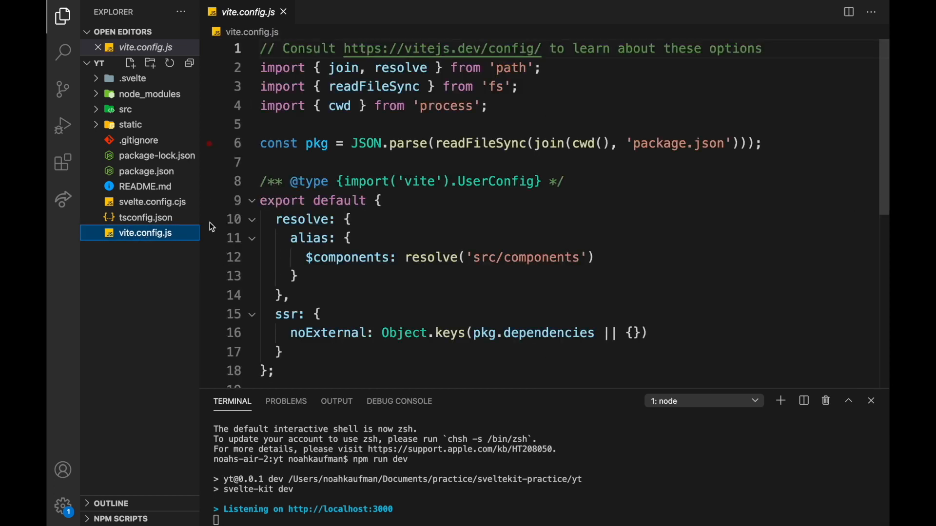
scroll(down, 3)
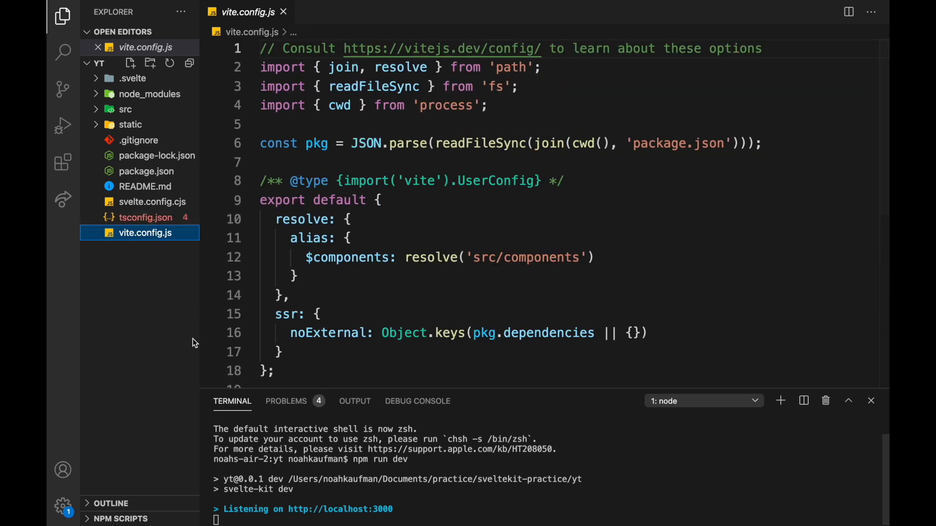
click(126, 110)
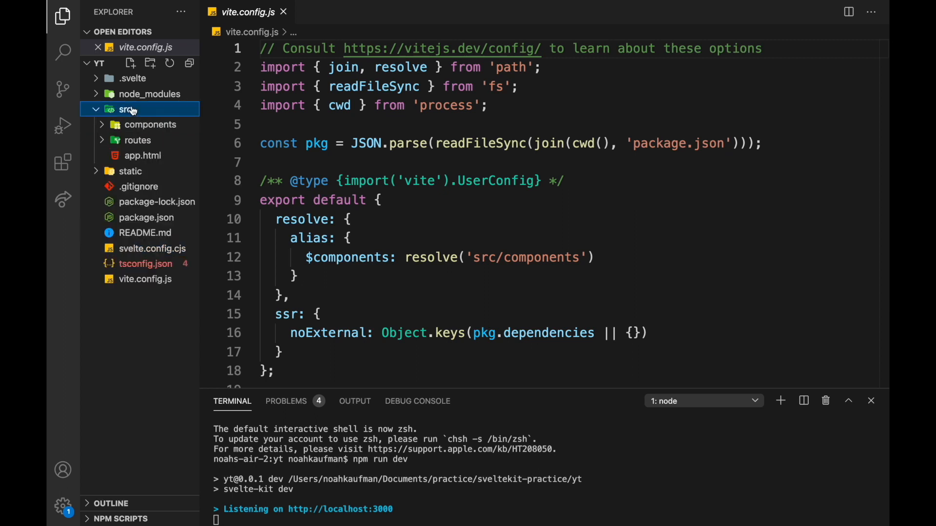
click(137, 139)
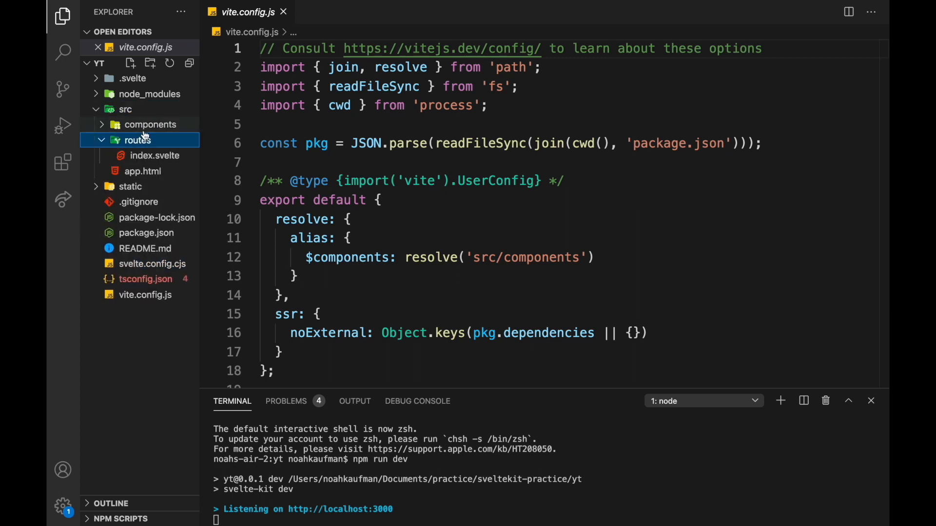
click(143, 124)
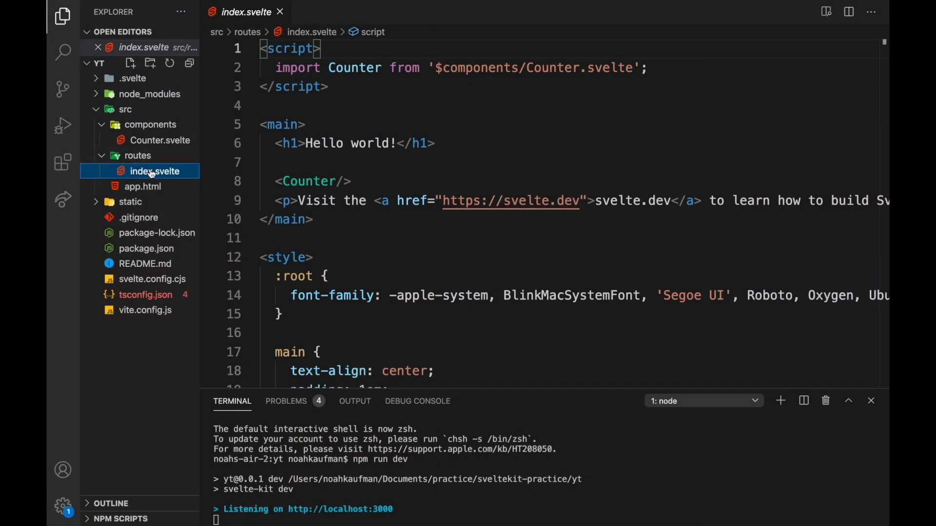
Create a new something.svelte file in the routes folder
click(150, 63)
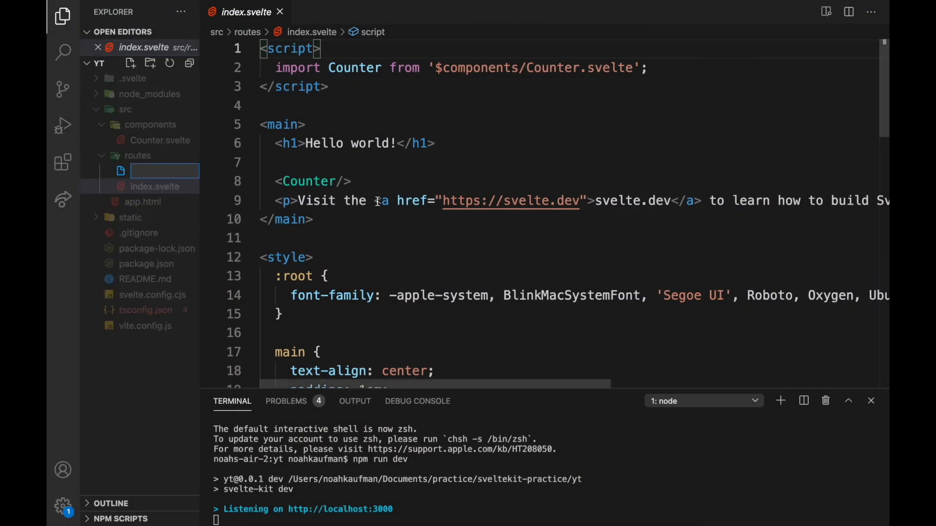
text(something.sv)
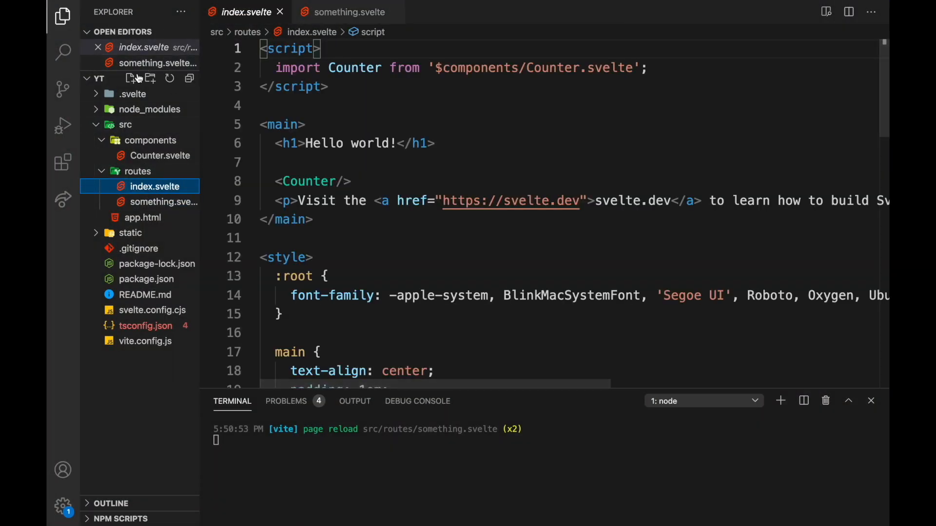
Create a $layout.svelte file and an _la file in the routes folder
click(130, 78)
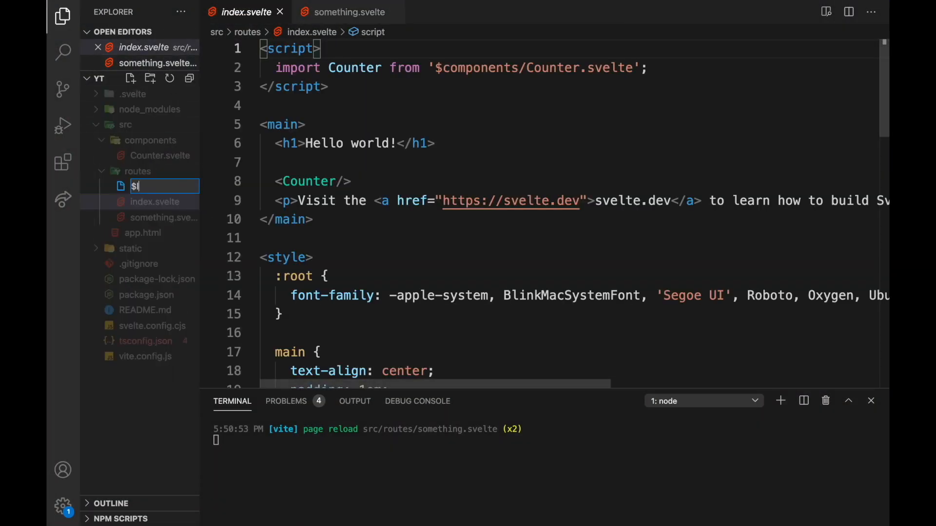
key(Enter)
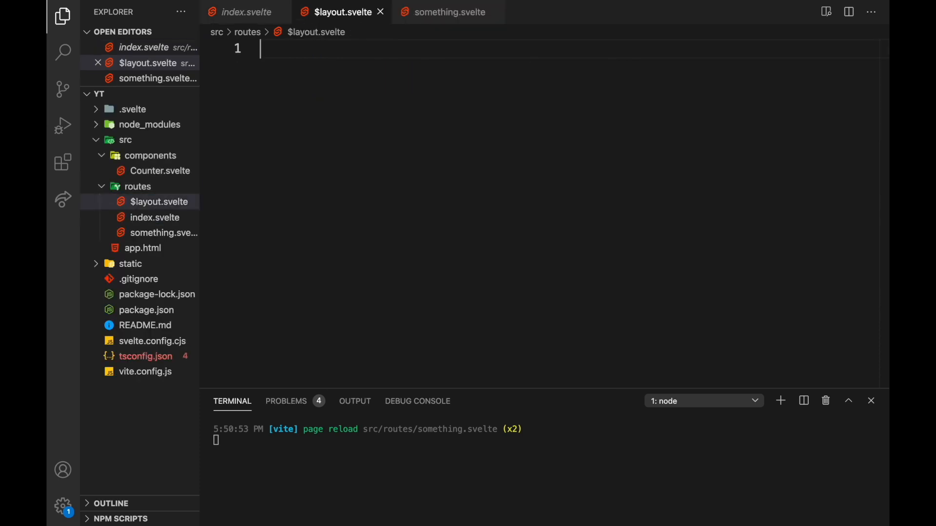
click(130, 93)
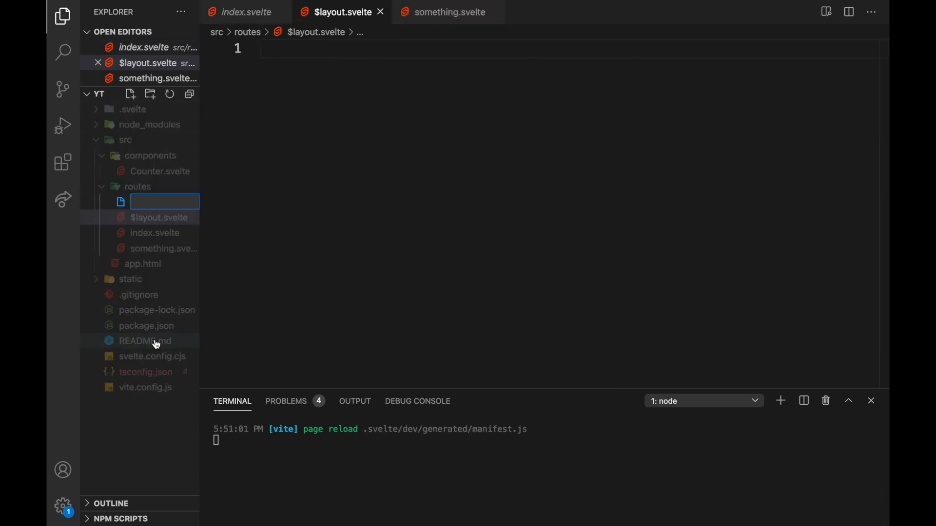
text(_la)
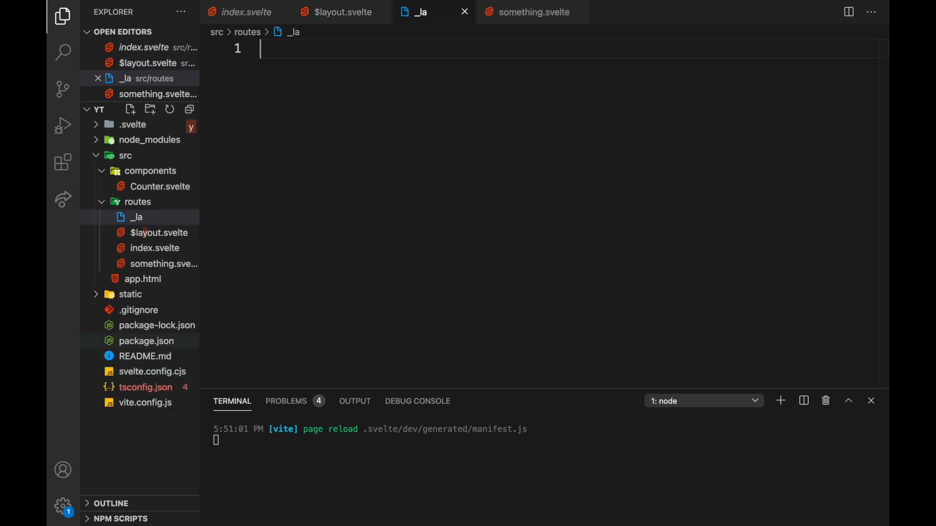
Rename _la to _la.svelte and bring $layout.svelte into the editor
click(137, 217)
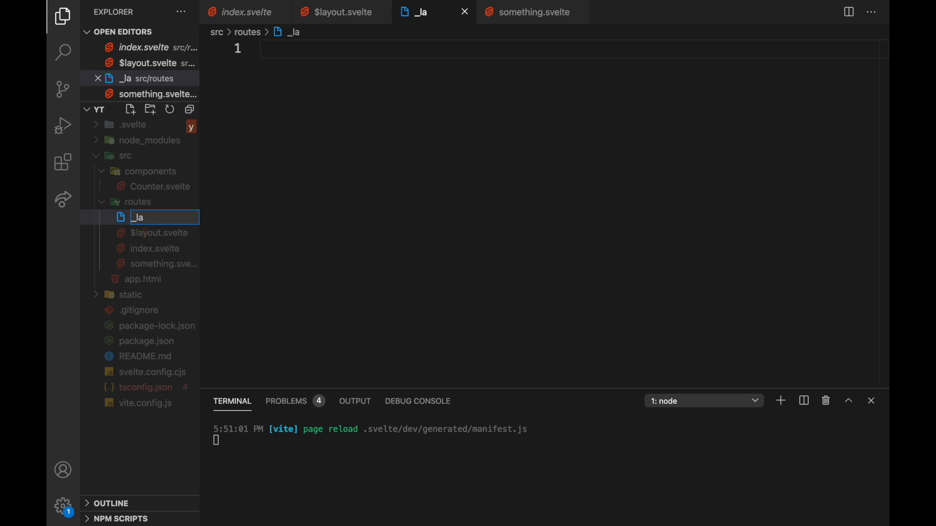
text(.svelte)
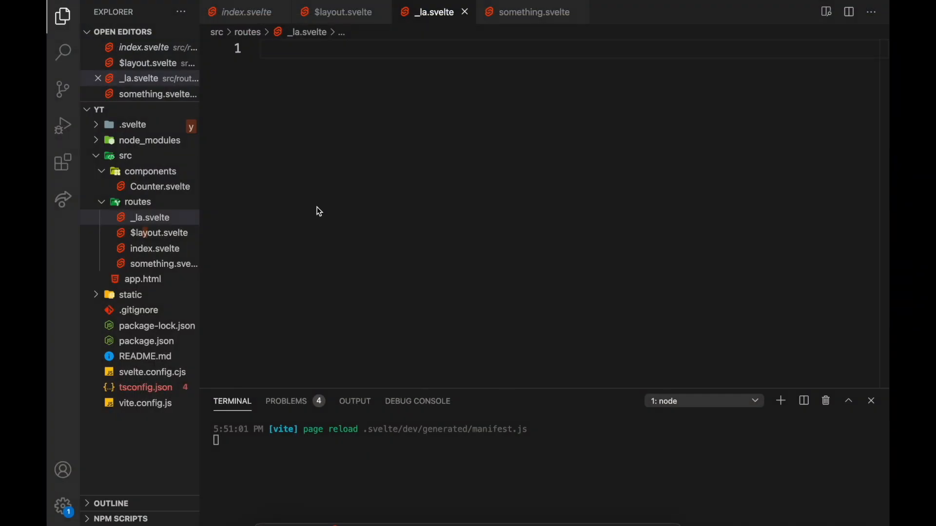
text(l)
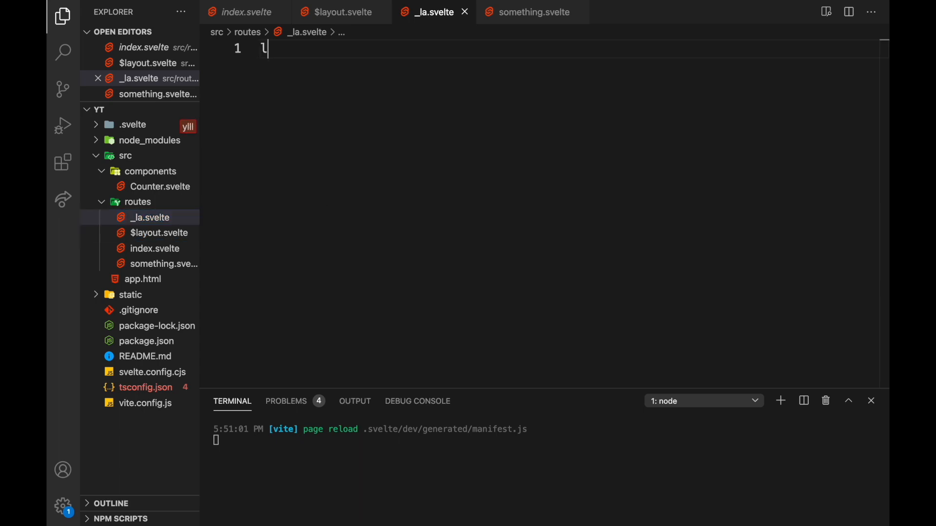
click(338, 12)
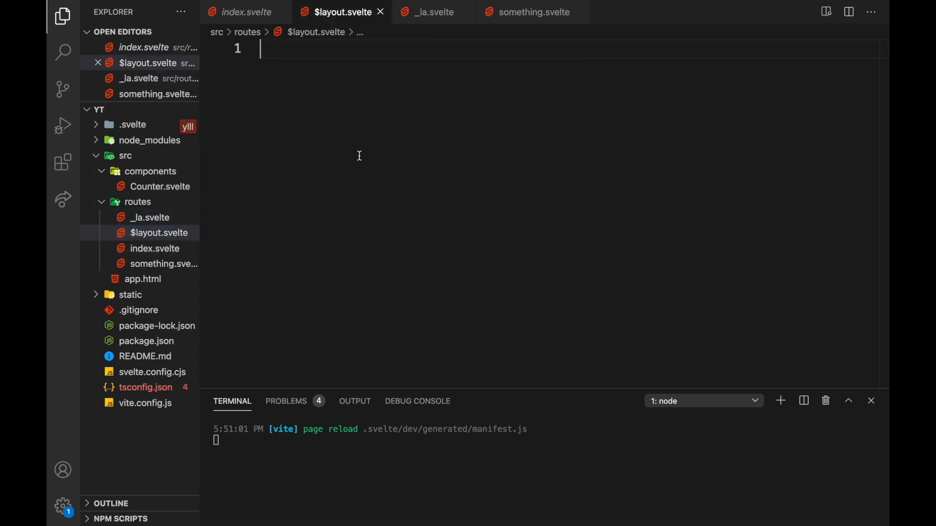
mouse_move(159, 233)
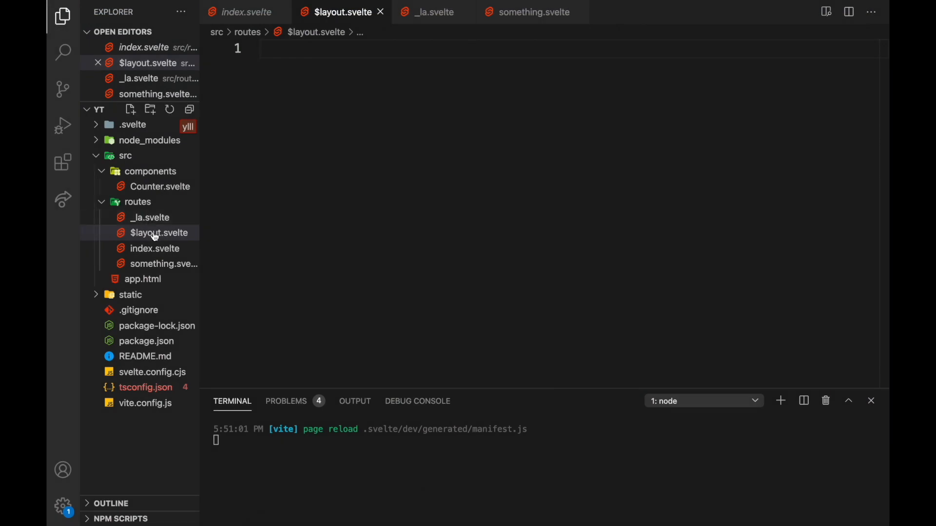
Write a LAYOUT!!!! line above a <slot /> element in $layout.svelte
click(260, 48)
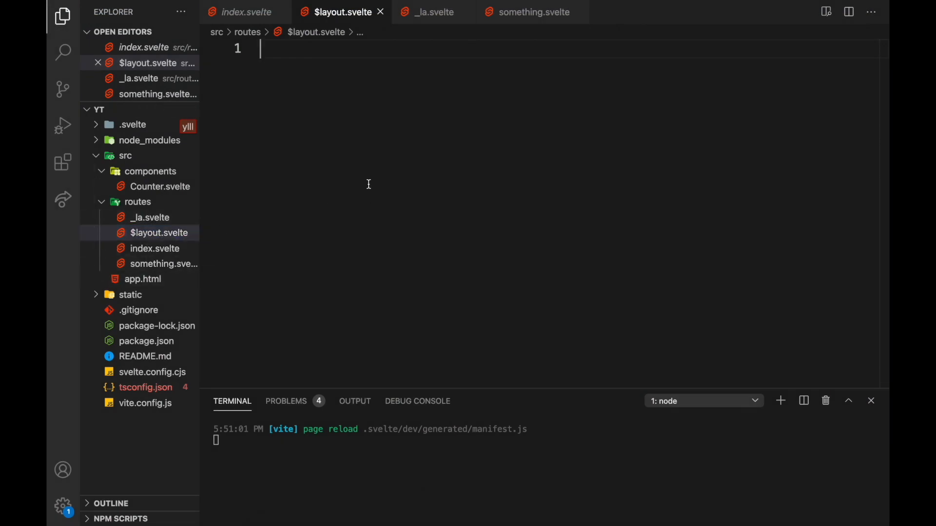
text(<slot />)
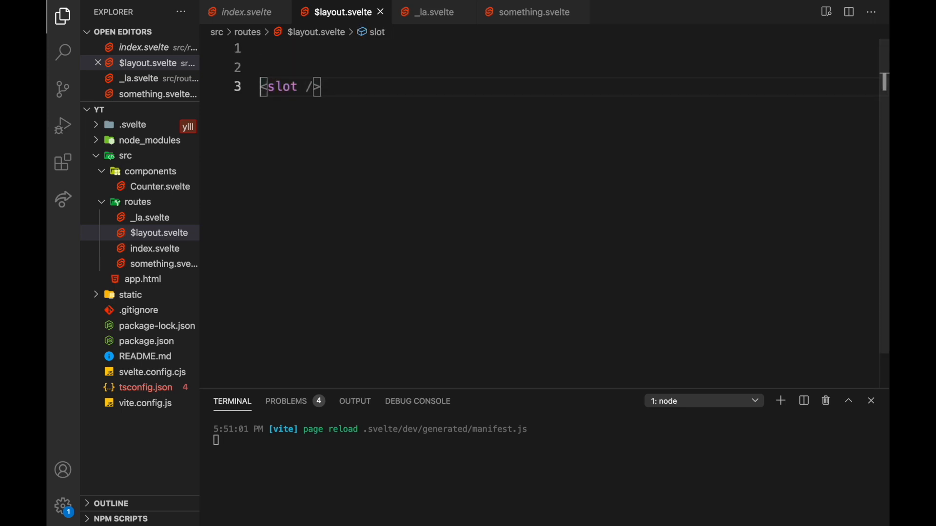
text(LAYOUT!!!!)
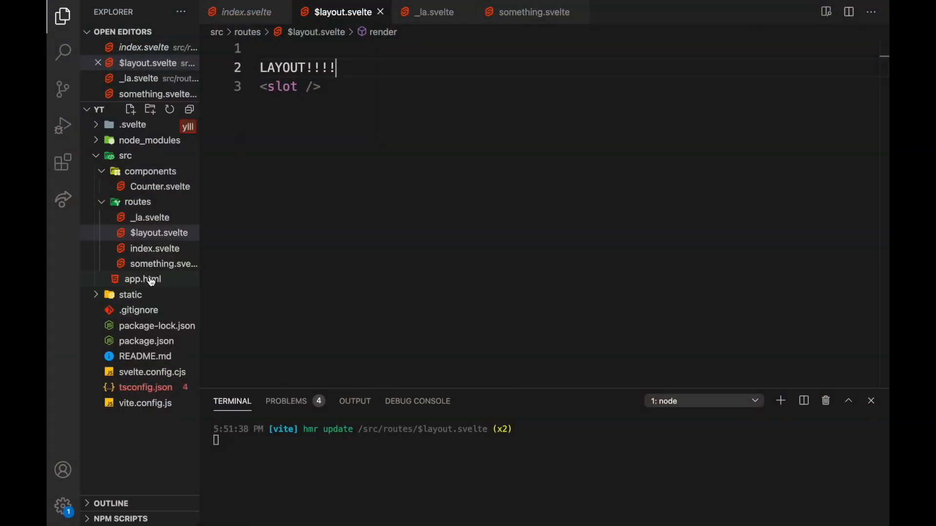
Switch to index.svelte and select the $components alias in its Counter import
click(242, 11)
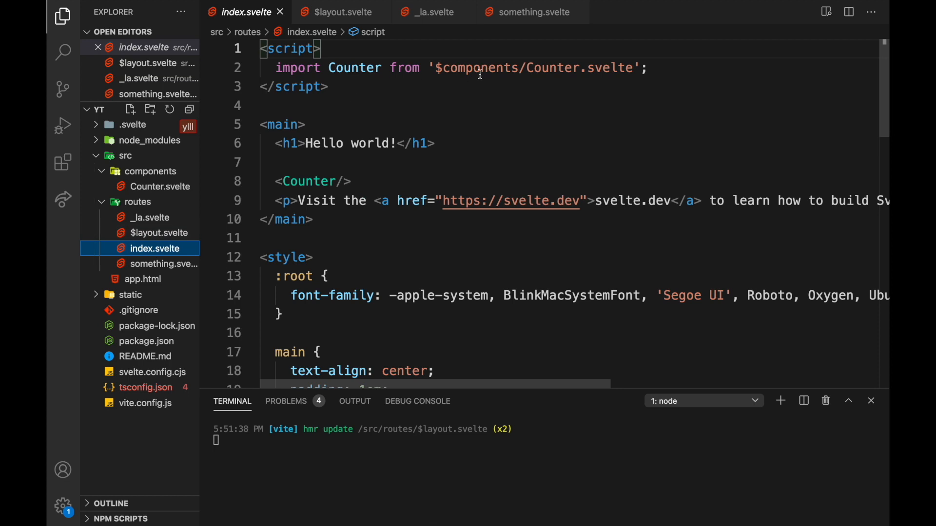
double_click(475, 67)
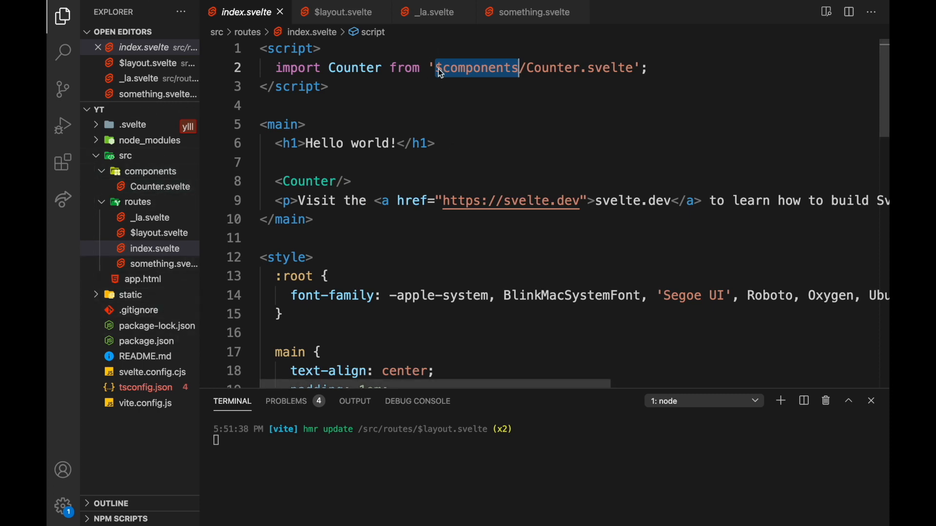
mouse_move(439, 33)
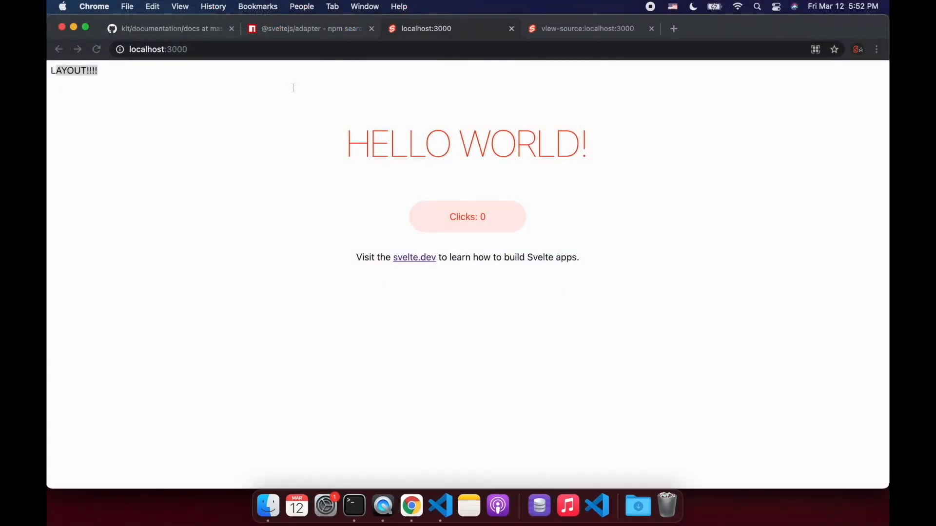
Return to the GitHub docs and open 09-building.md at the svelte-kit build section
click(172, 28)
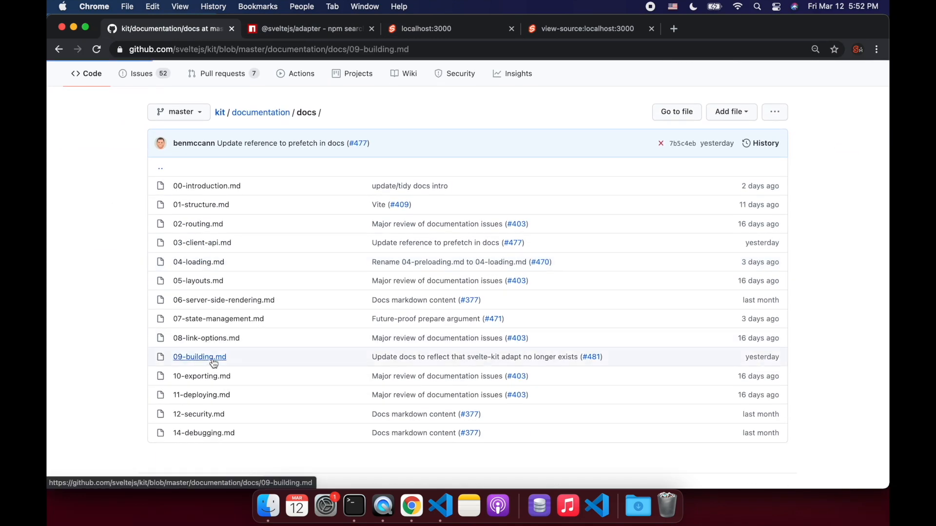
click(199, 357)
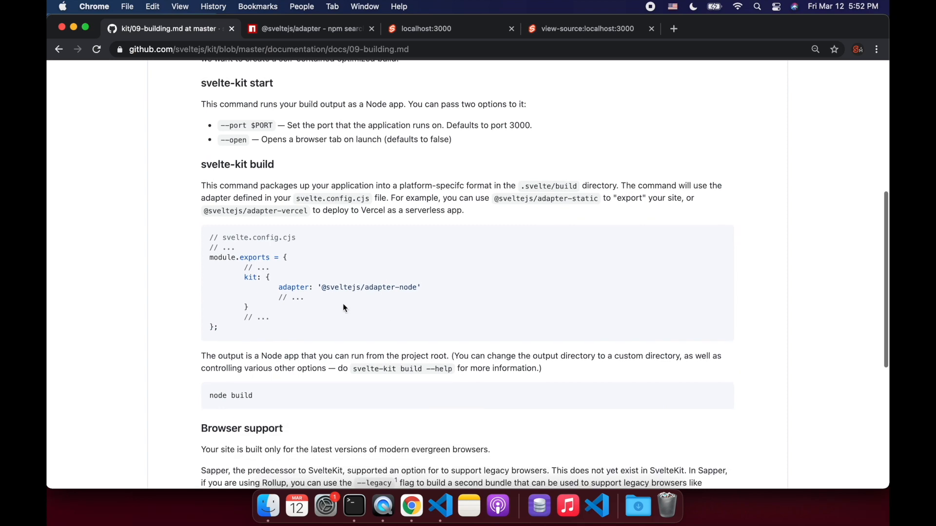
mouse_move(534, 278)
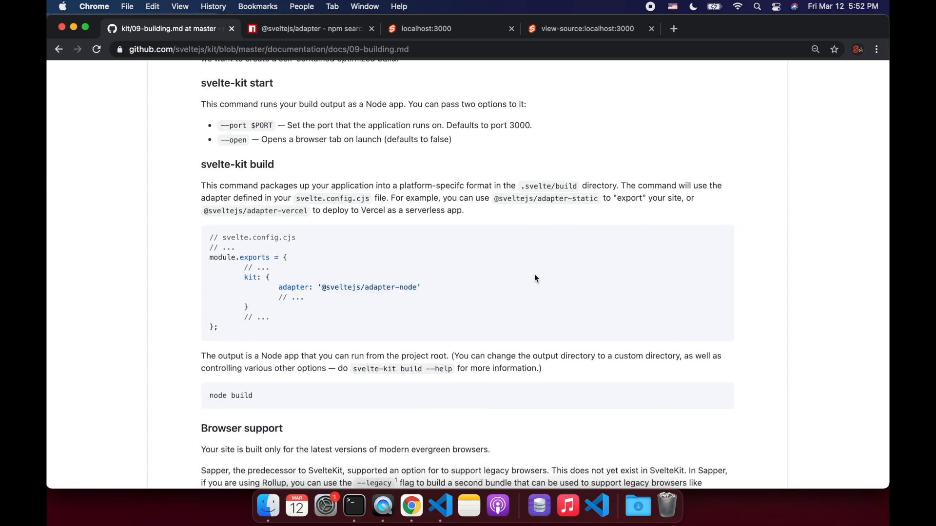
click(304, 29)
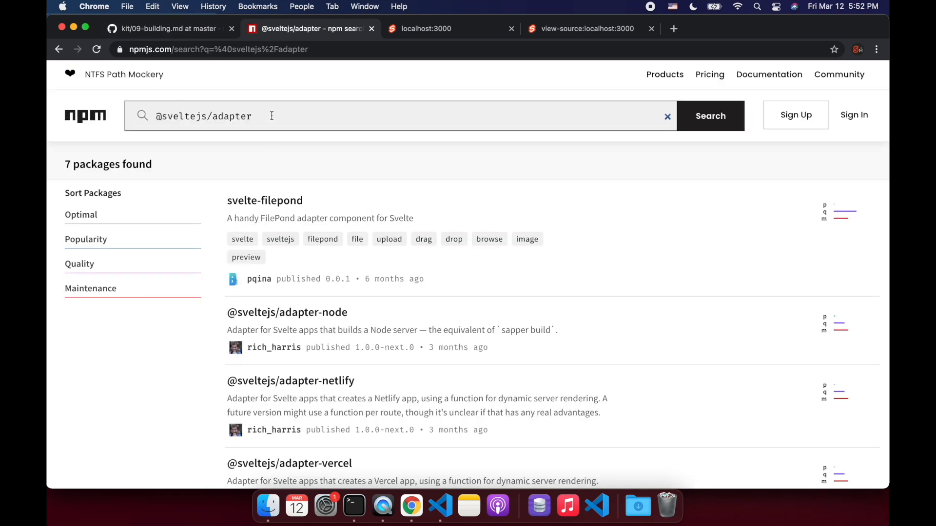
scroll(down, 3)
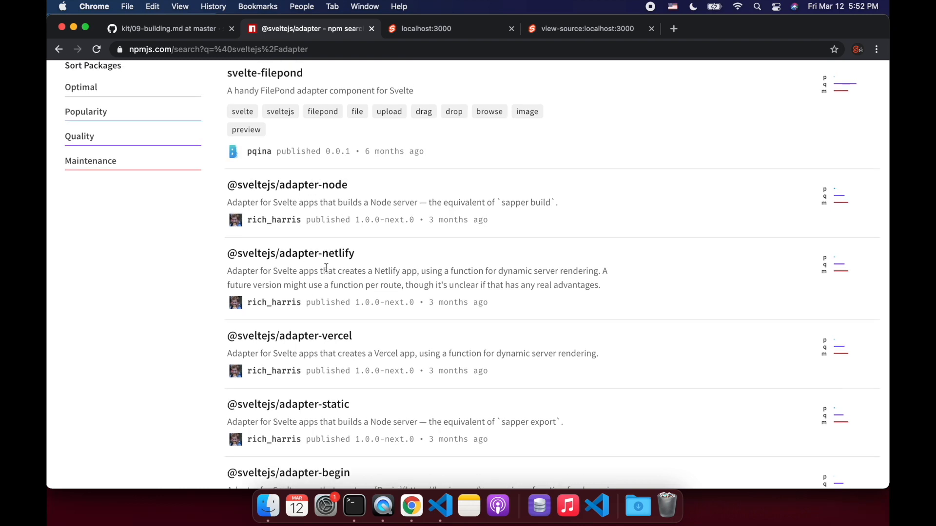
scroll(down, 3)
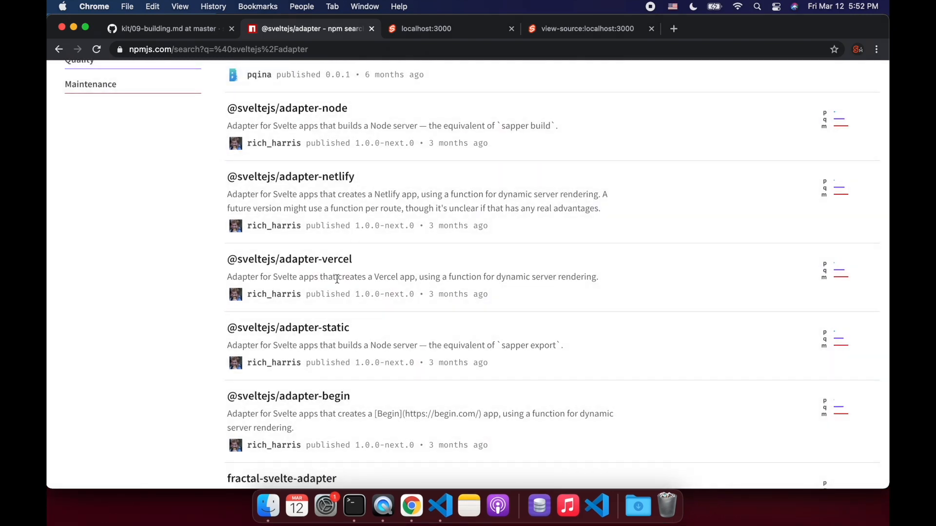
mouse_move(369, 176)
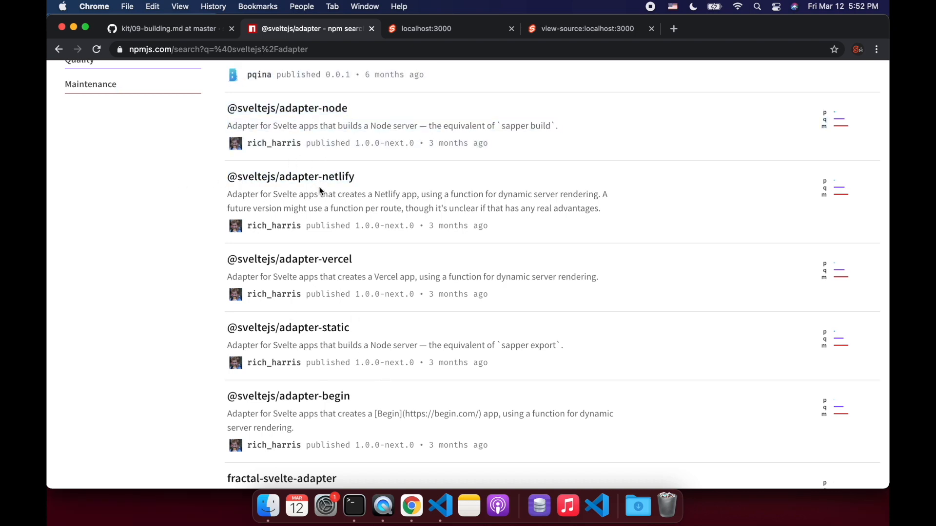
drag(227, 275, 488, 293)
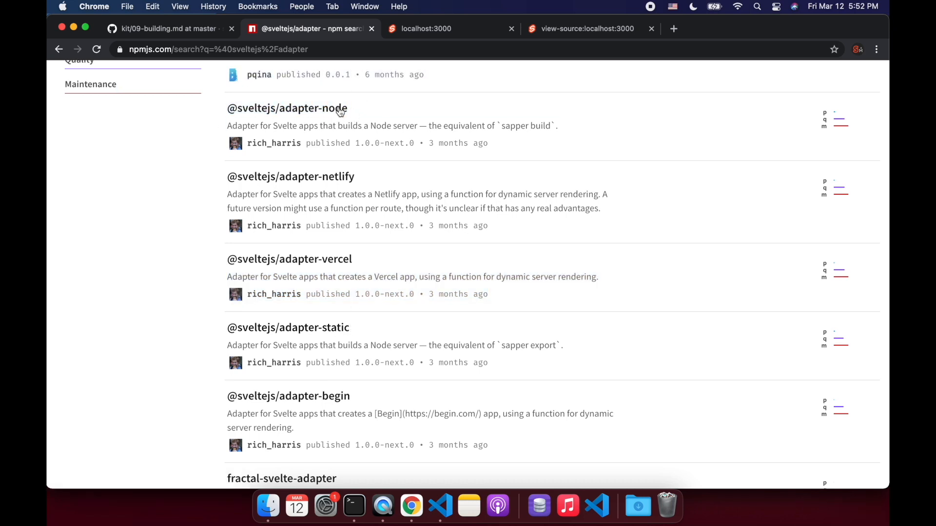
mouse_move(239, 387)
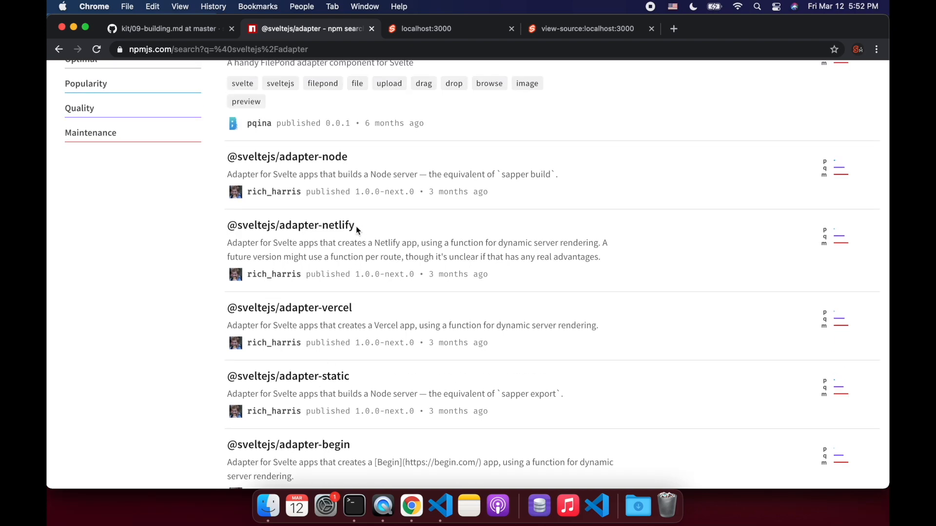
scroll(up, 3)
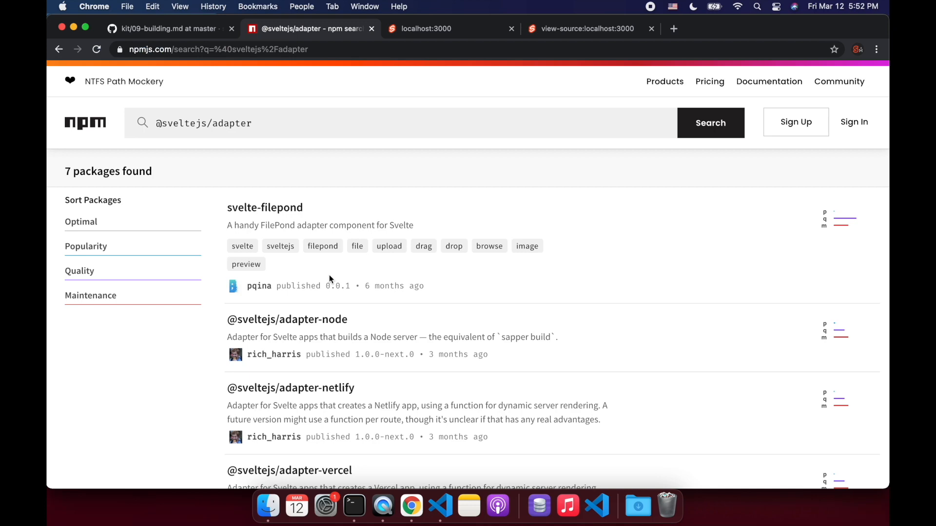
click(167, 28)
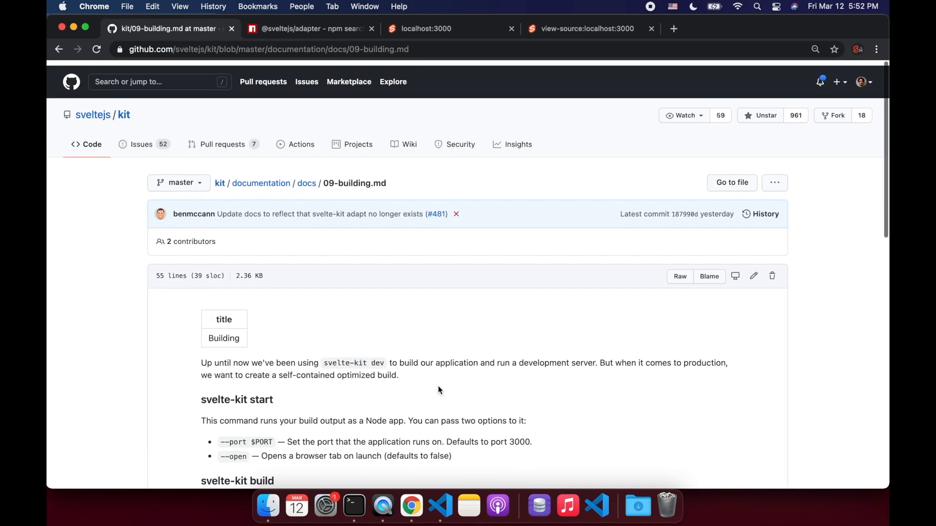